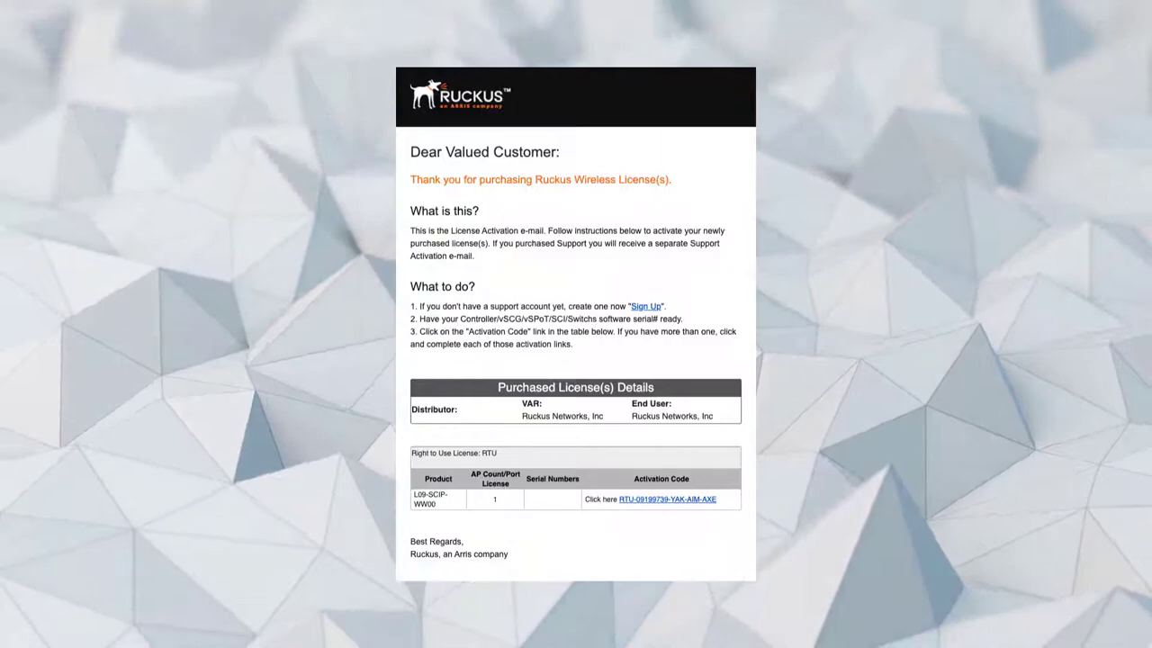
Follow the RTU activation code link from the Purchased License(s) Details table
scroll("down", 3)
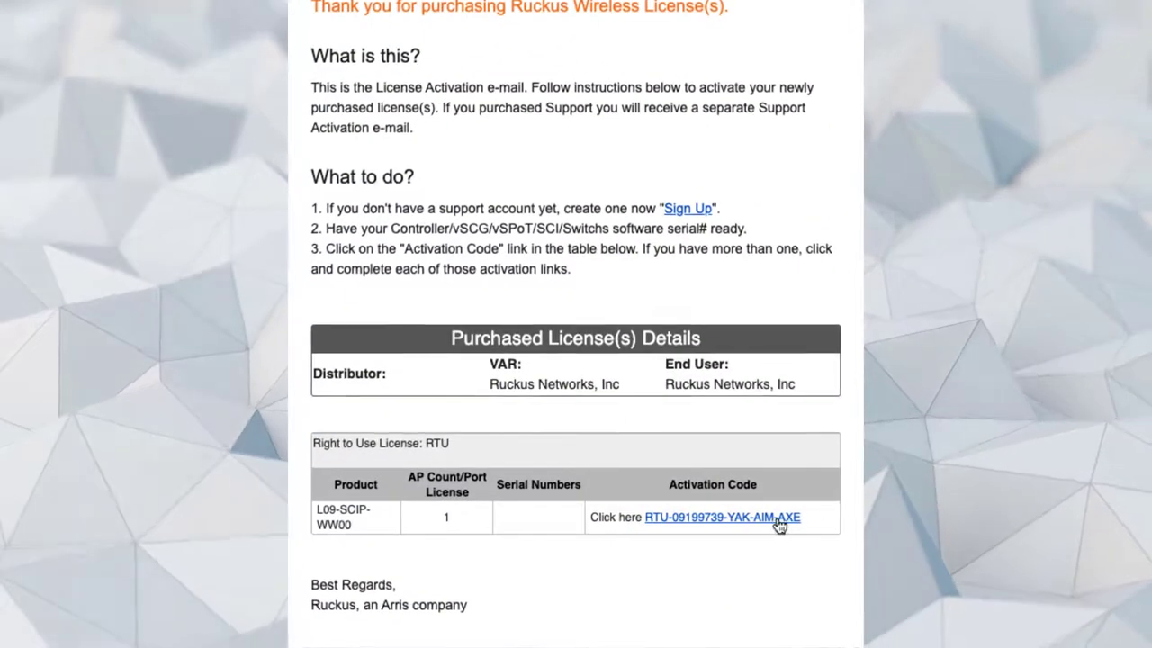
left_click(722, 516)
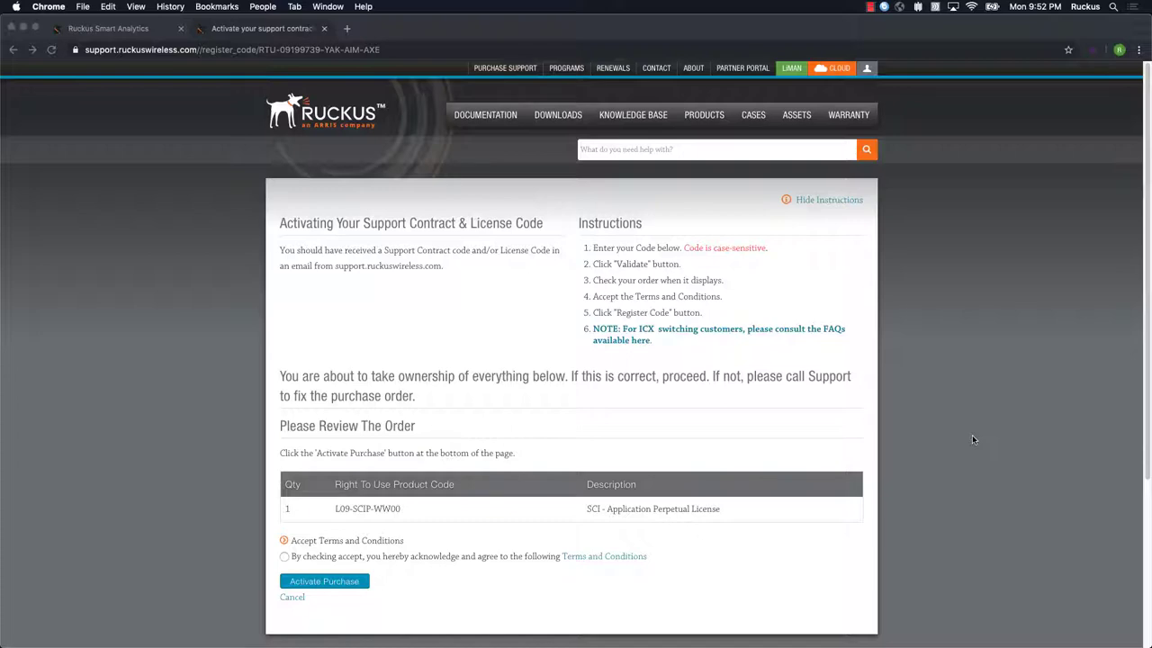
Accept the terms and activate the SCI Application Perpetual License purchase
scroll("down", 3)
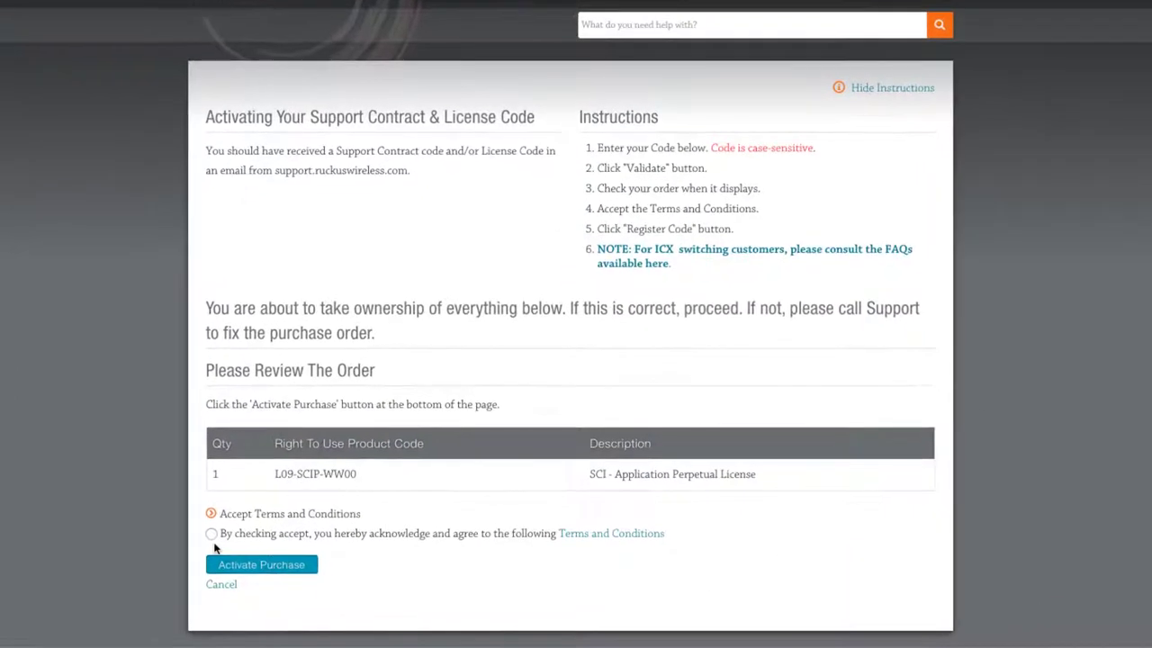
left_click(210, 533)
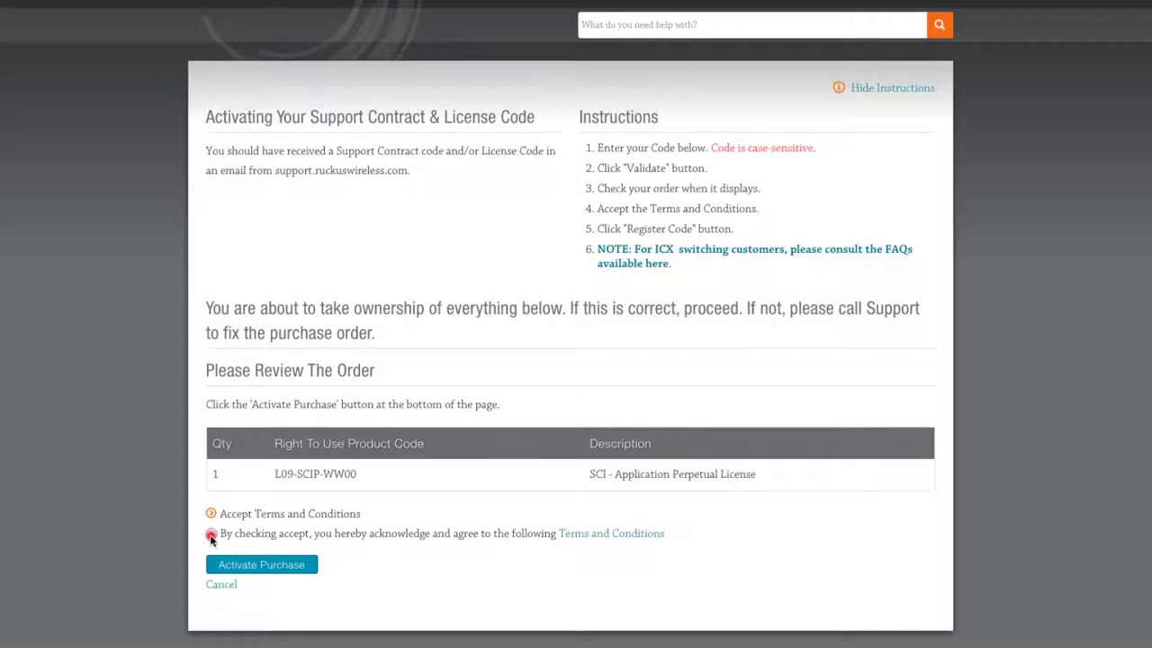
left_click(210, 532)
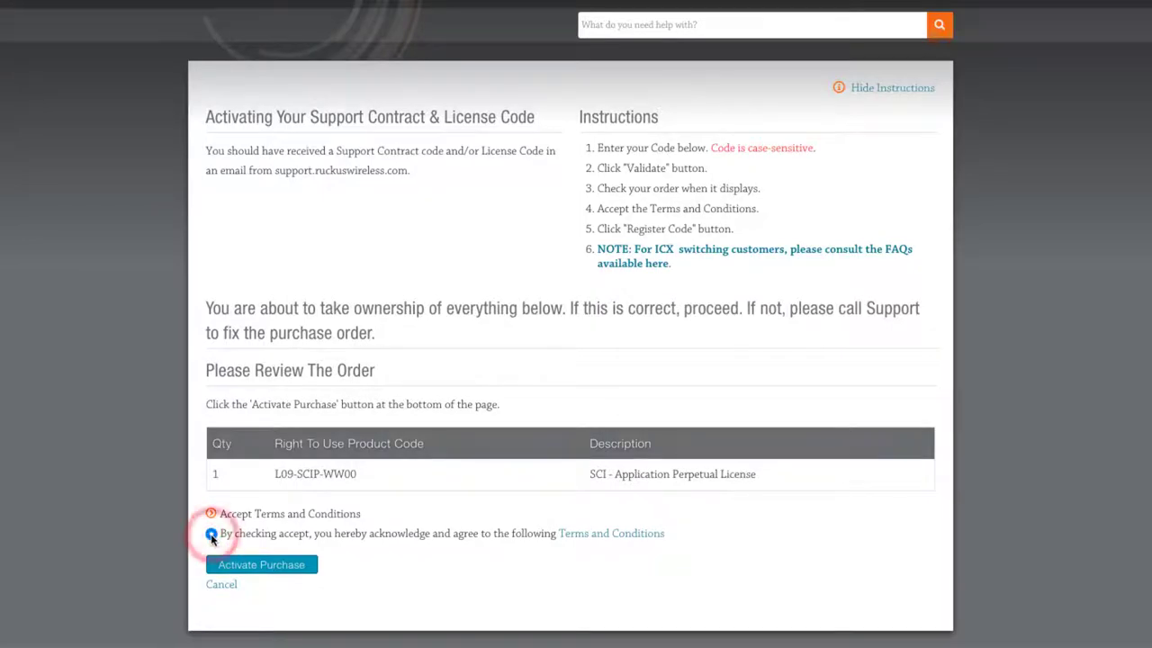
left_click(211, 533)
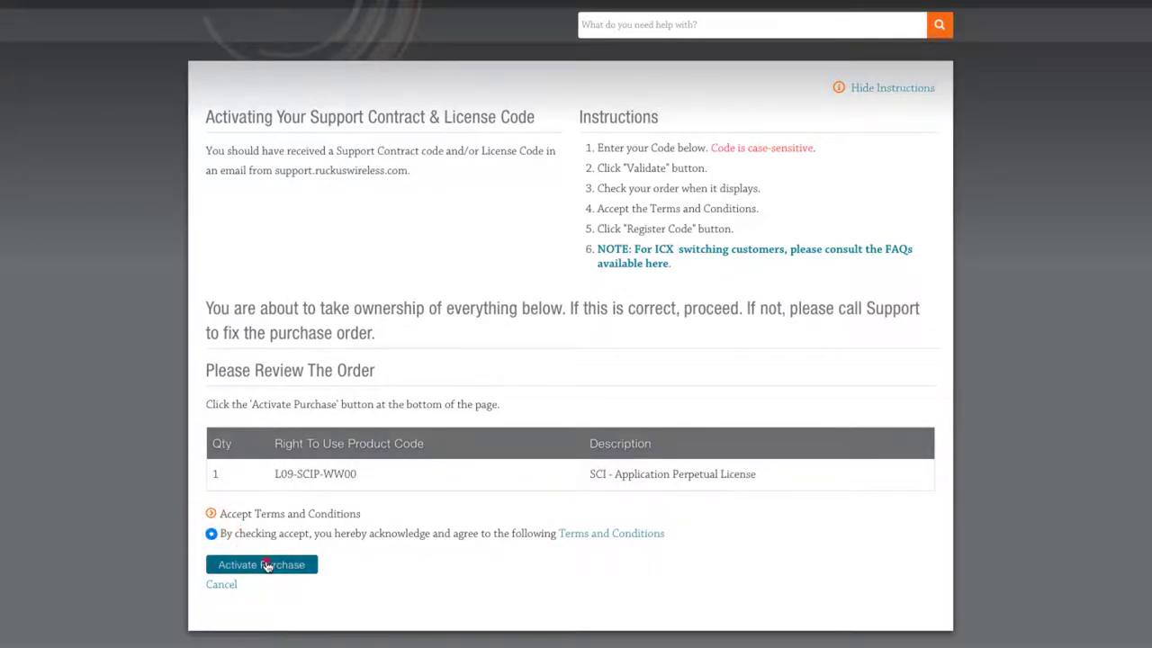
left_click(261, 565)
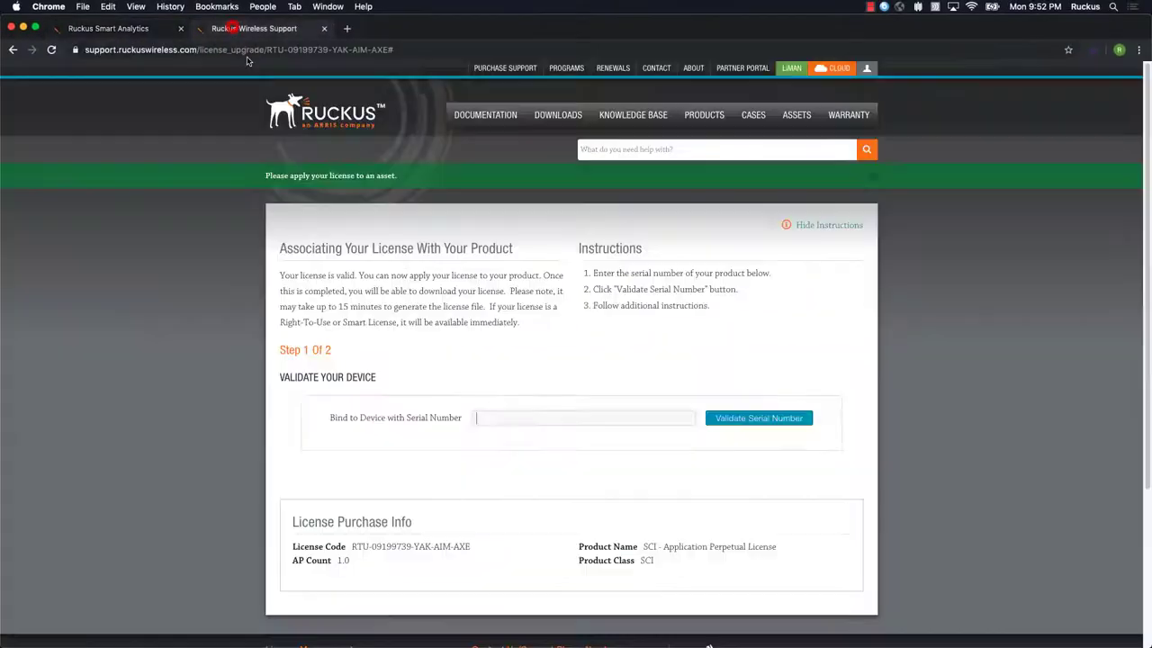
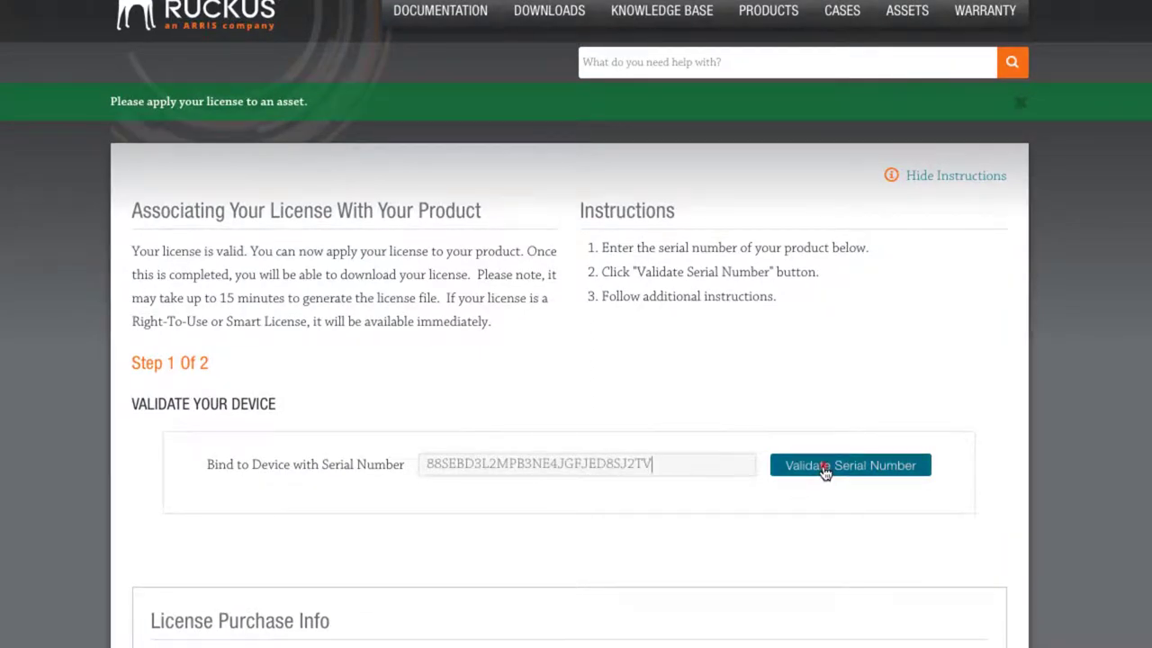
left_click(850, 464)
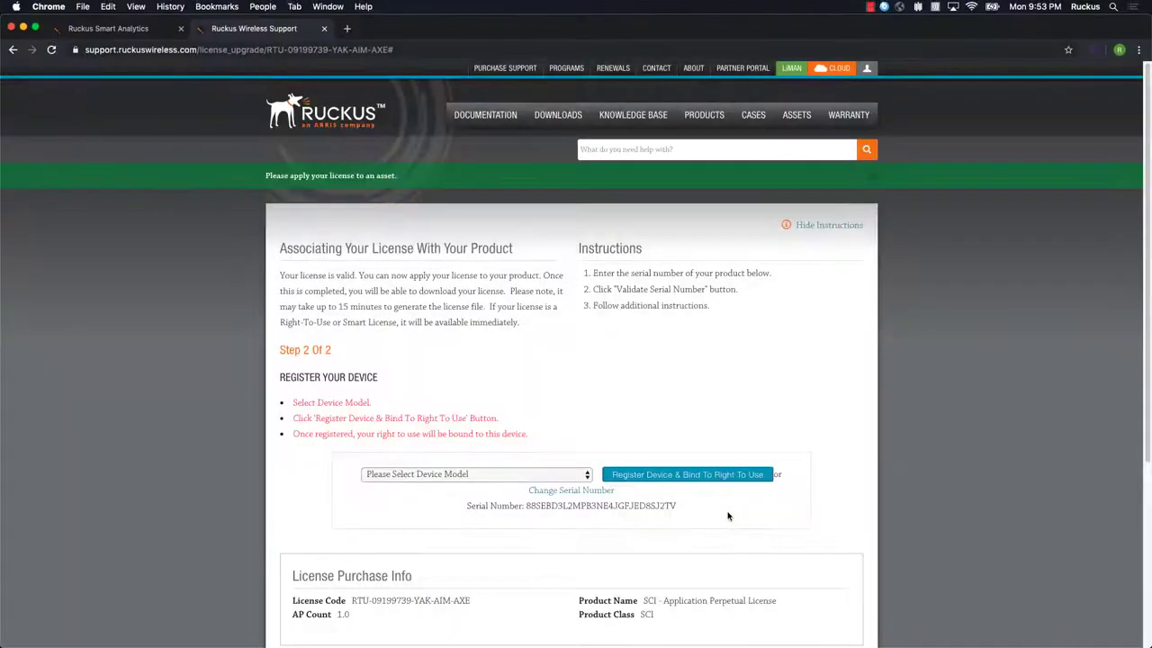
left_click(475, 475)
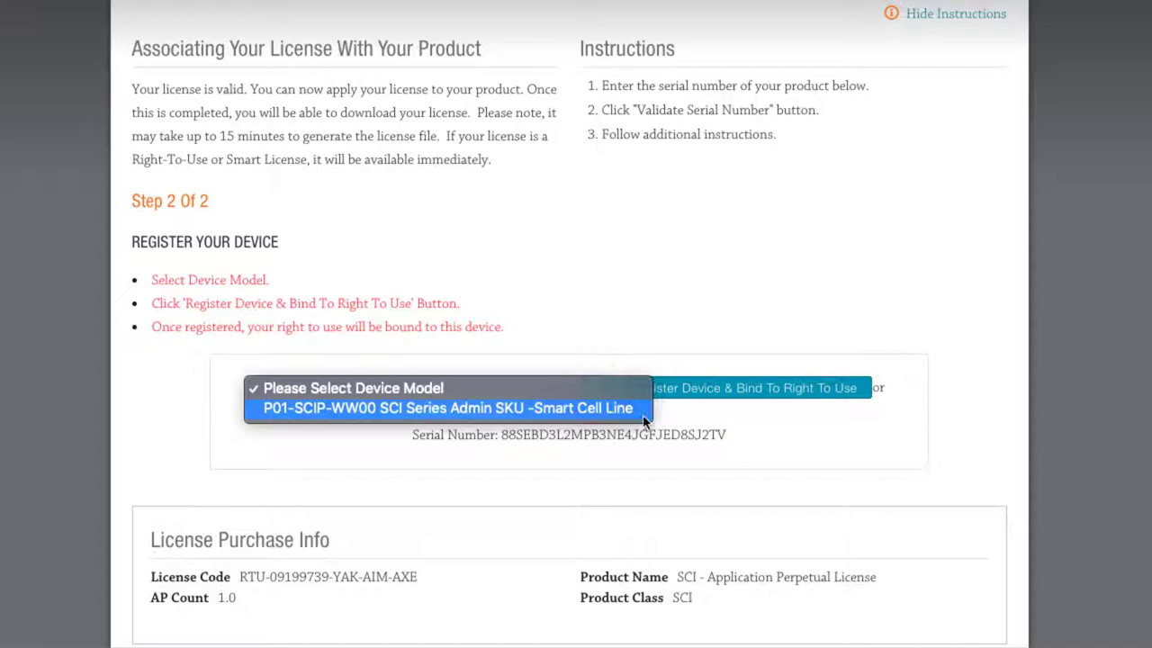
left_click(443, 407)
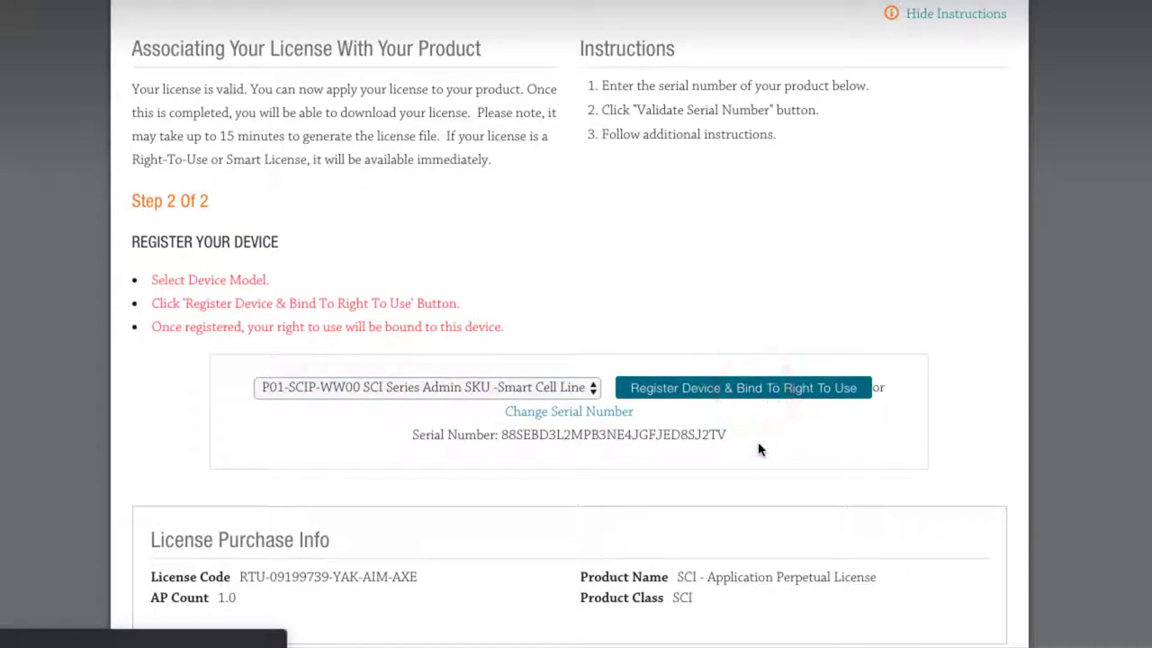
left_click(741, 387)
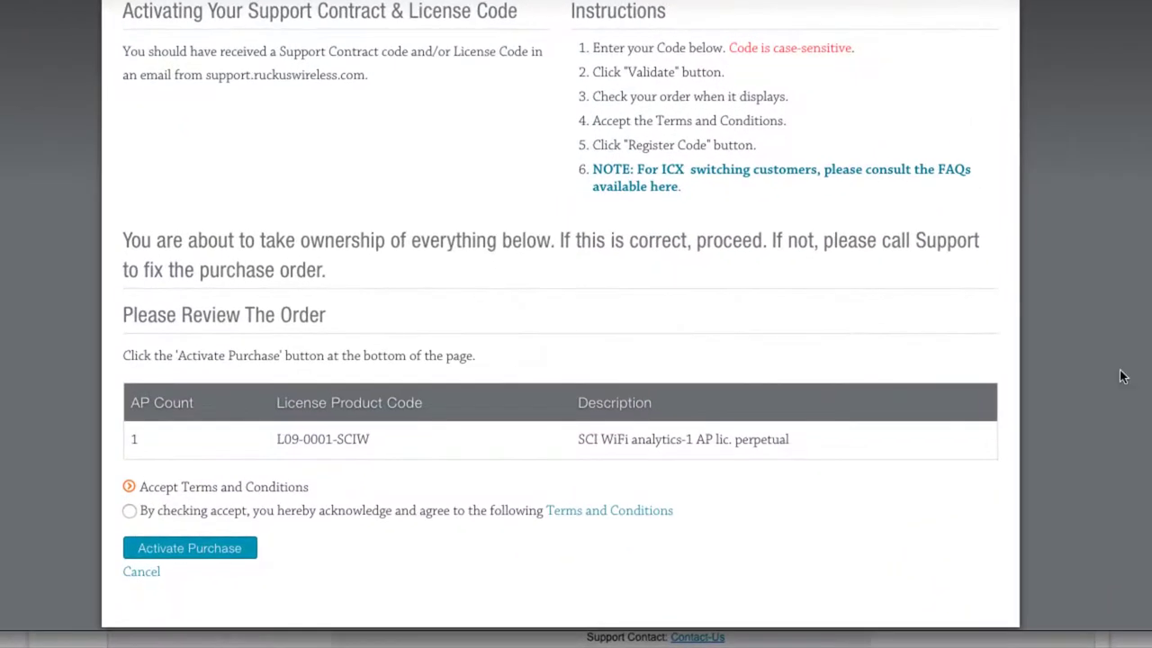
mouse_move(623, 533)
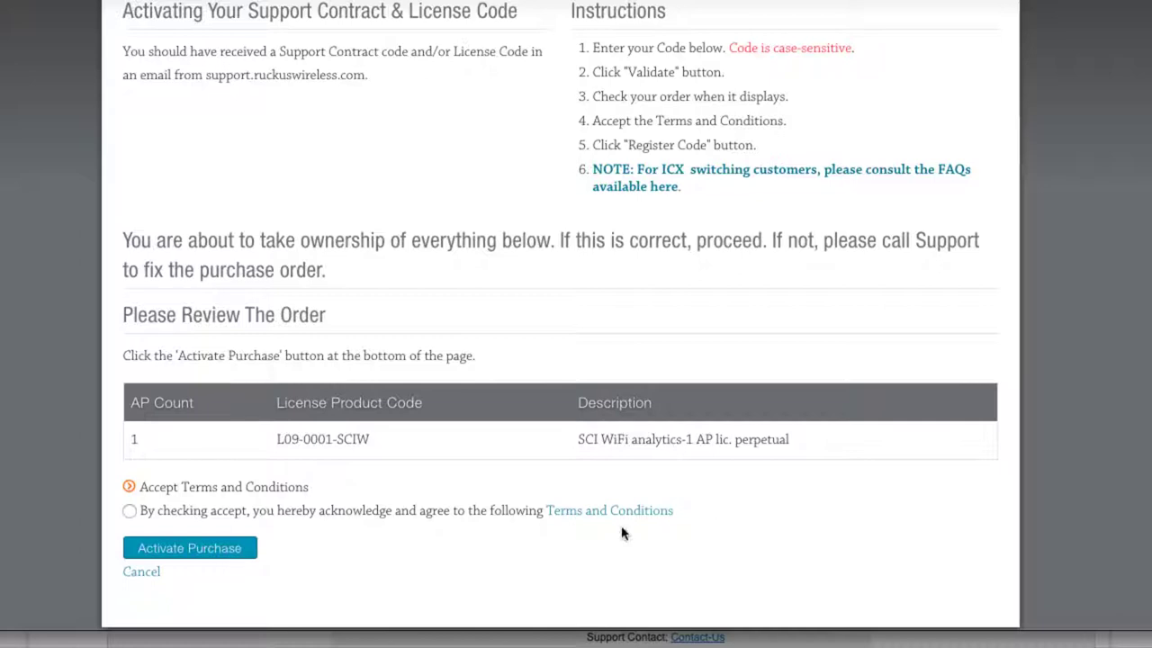
Accept terms, activate the SCI WiFi analytics AP license, and enter LiMAN
left_click(130, 511)
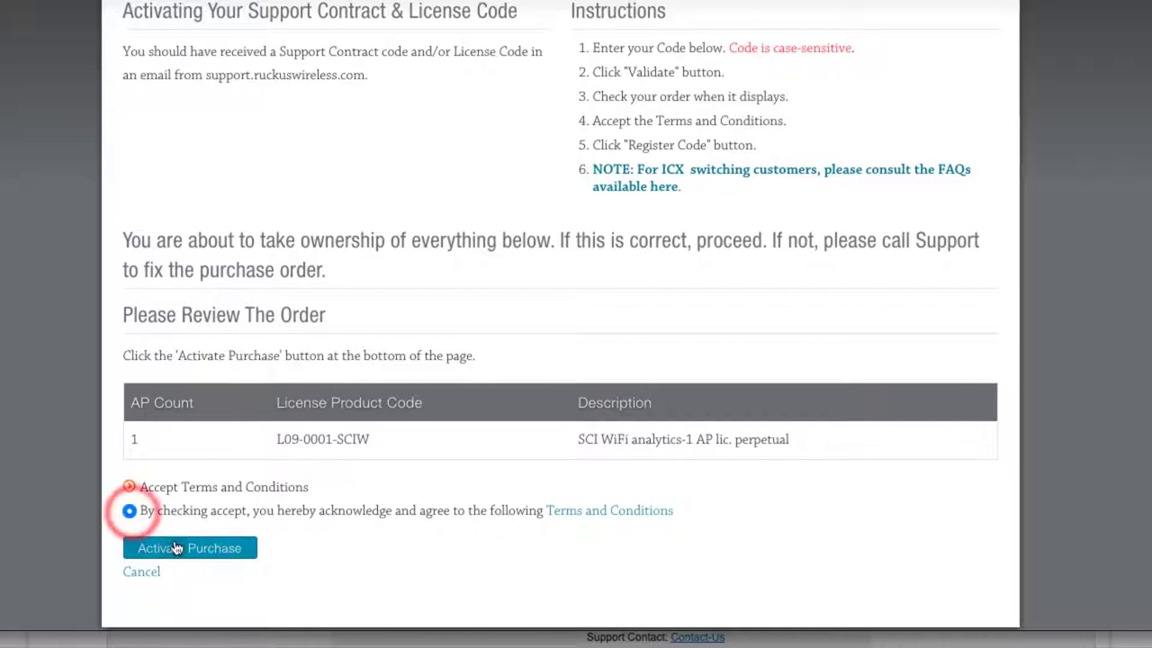
left_click(189, 547)
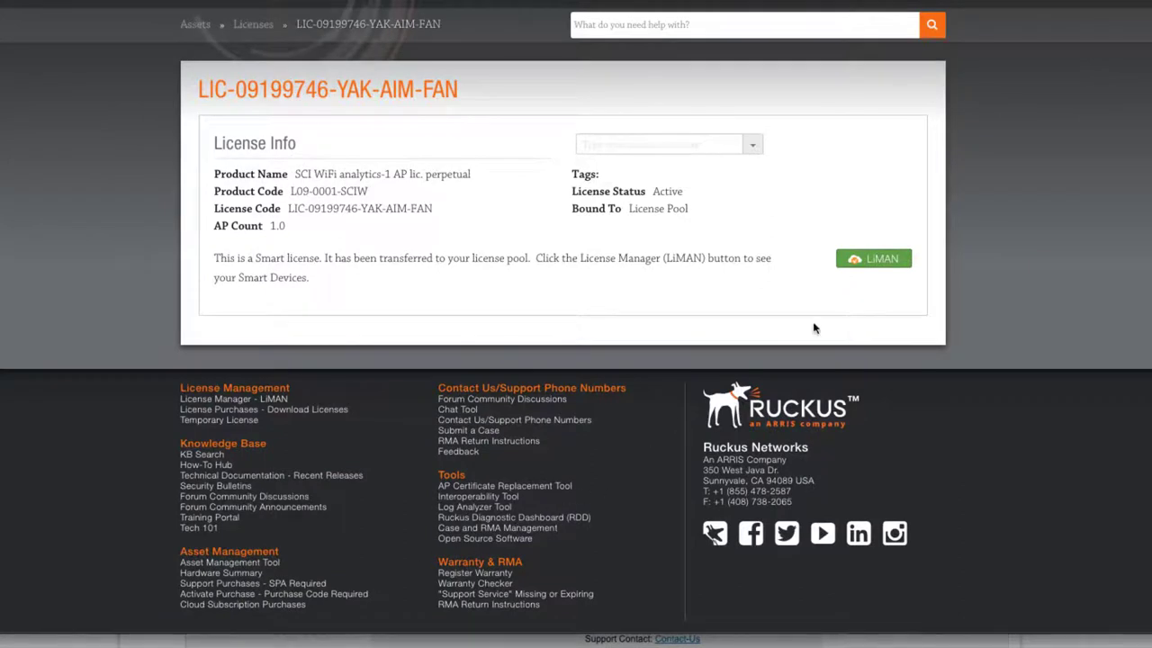
left_click(873, 259)
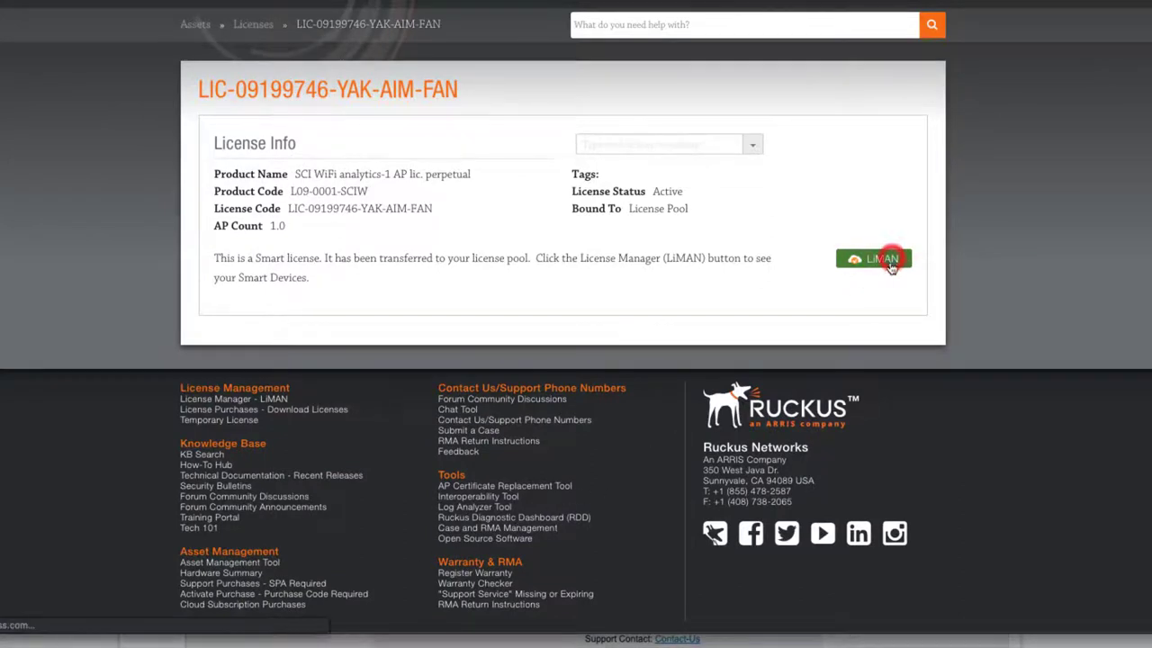
left_click(873, 259)
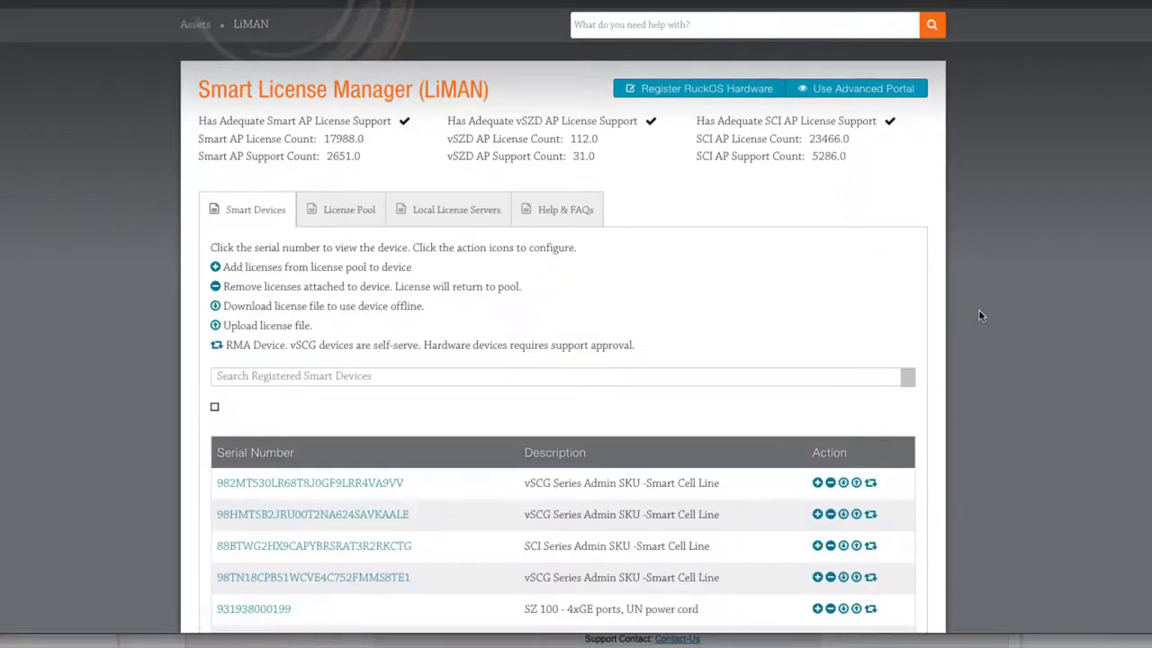
scroll("down", 3)
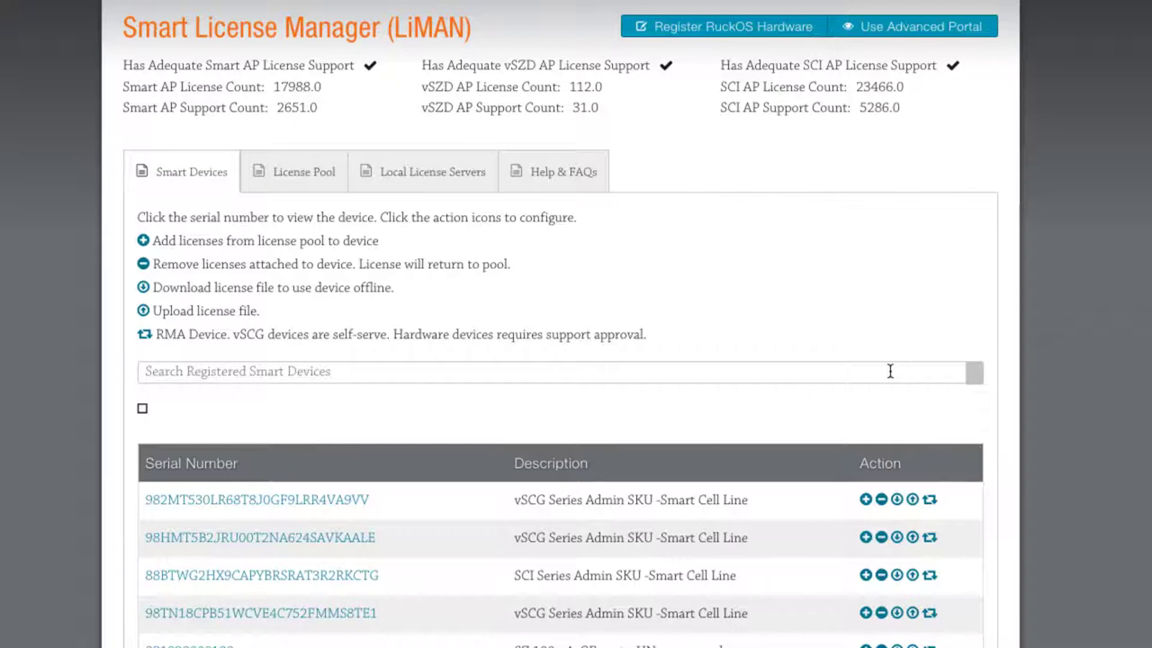
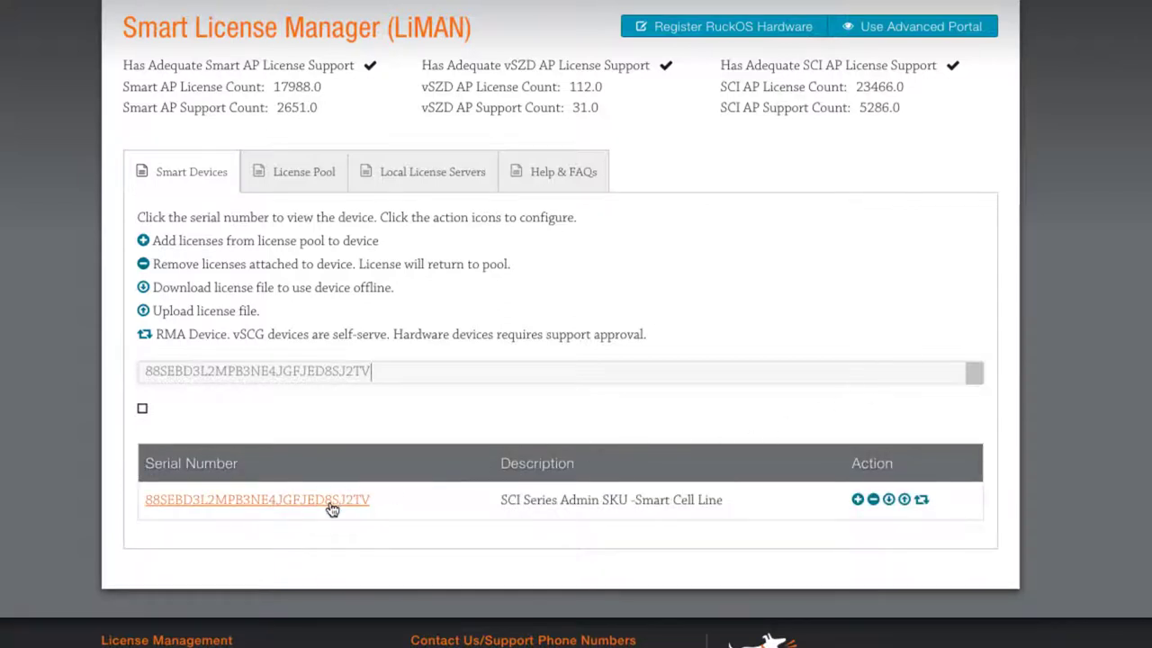
left_click(256, 500)
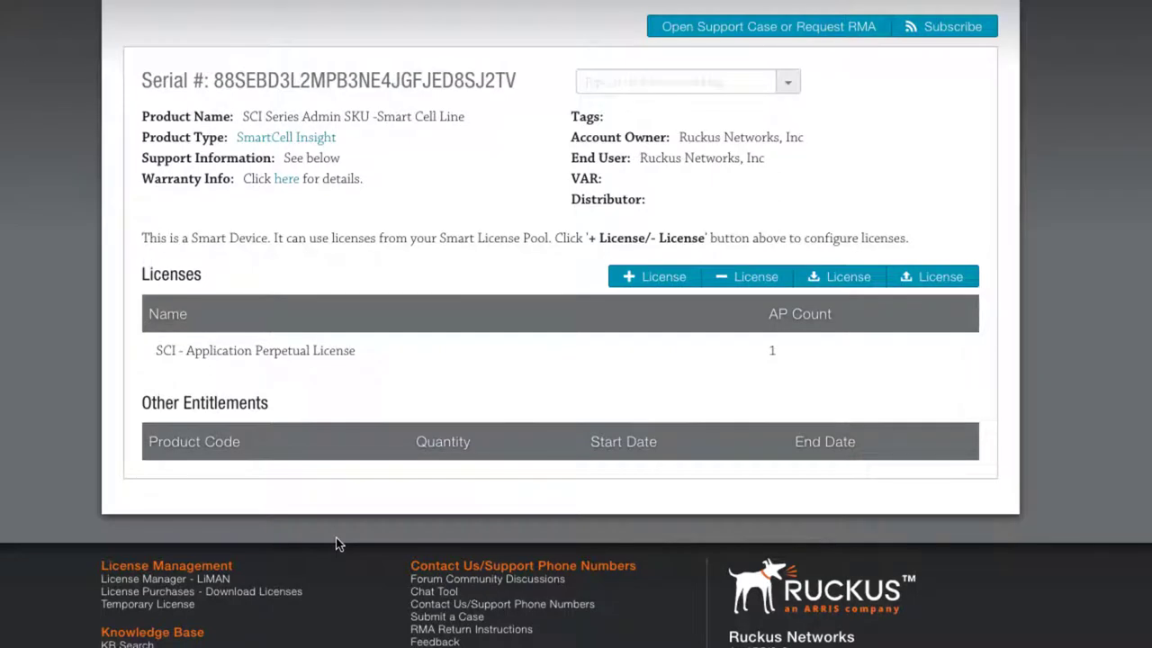
mouse_move(655, 277)
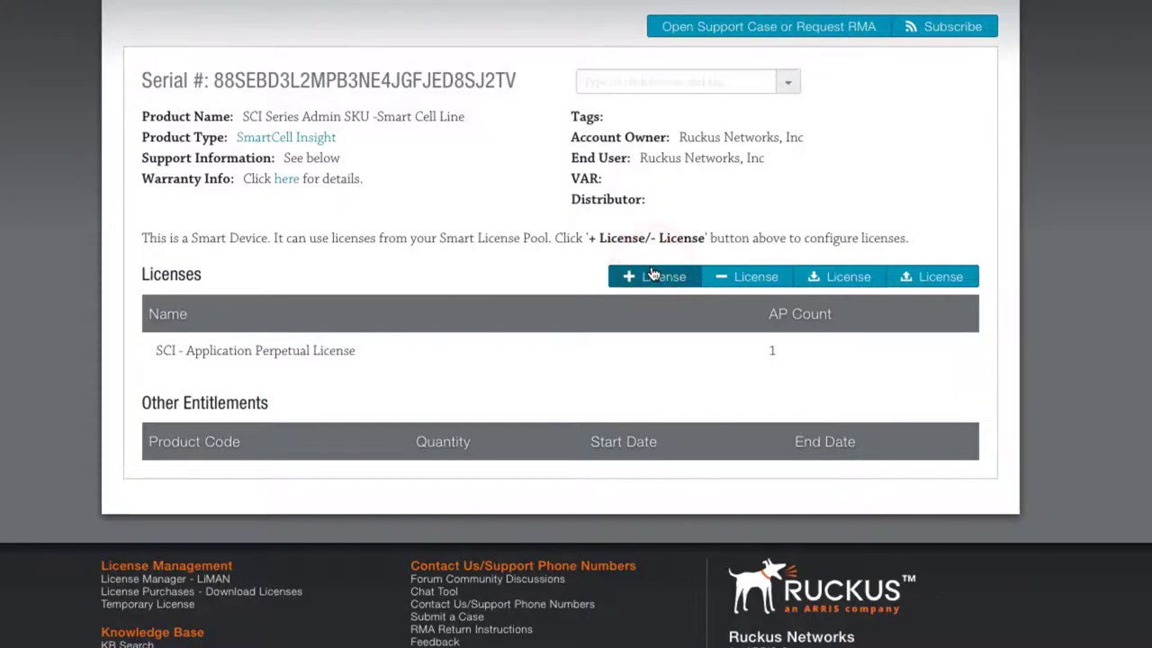
List CAPACITY-SCI add-ons for the device and set quantity 1 on the first
left_click(654, 277)
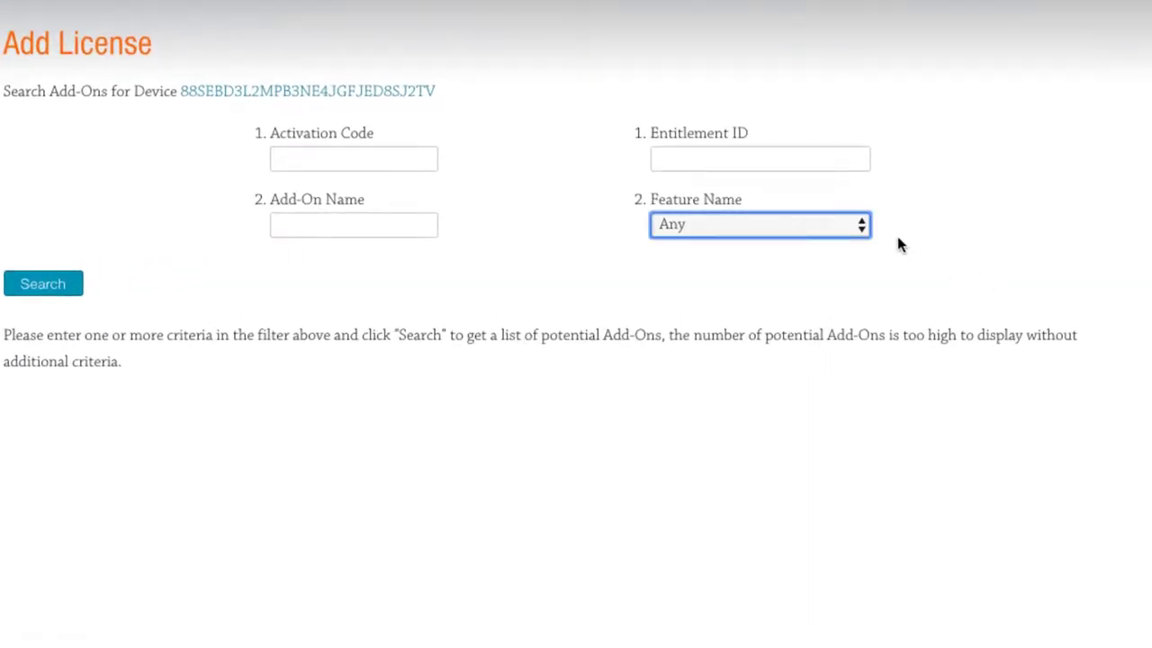
left_click(760, 223)
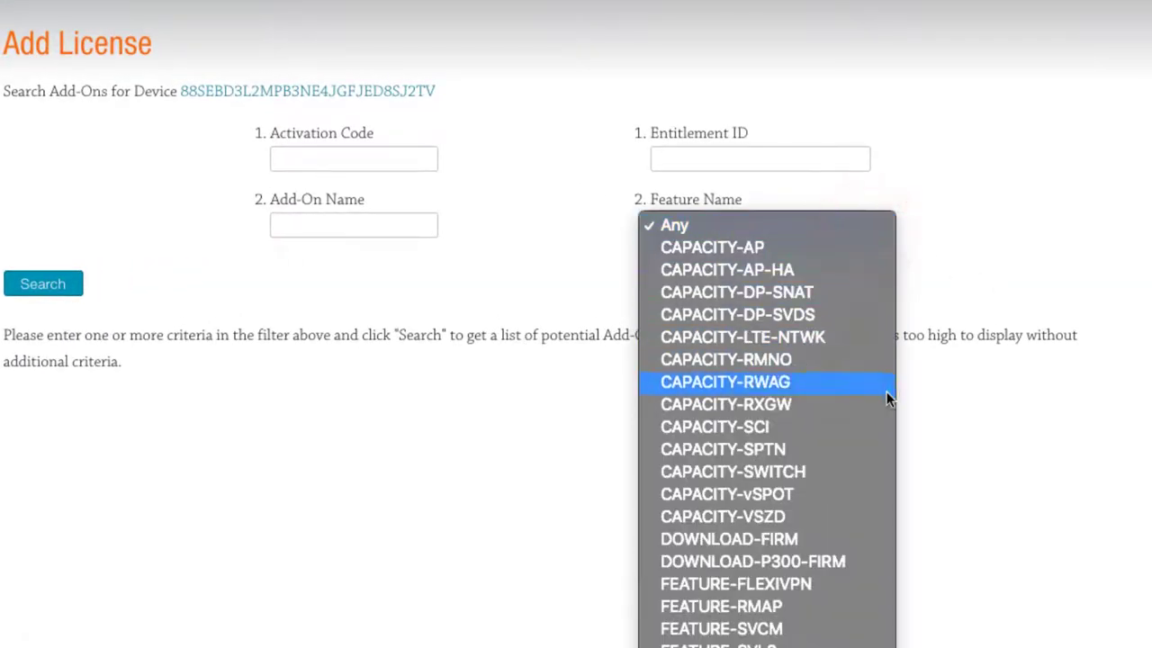
left_click(712, 425)
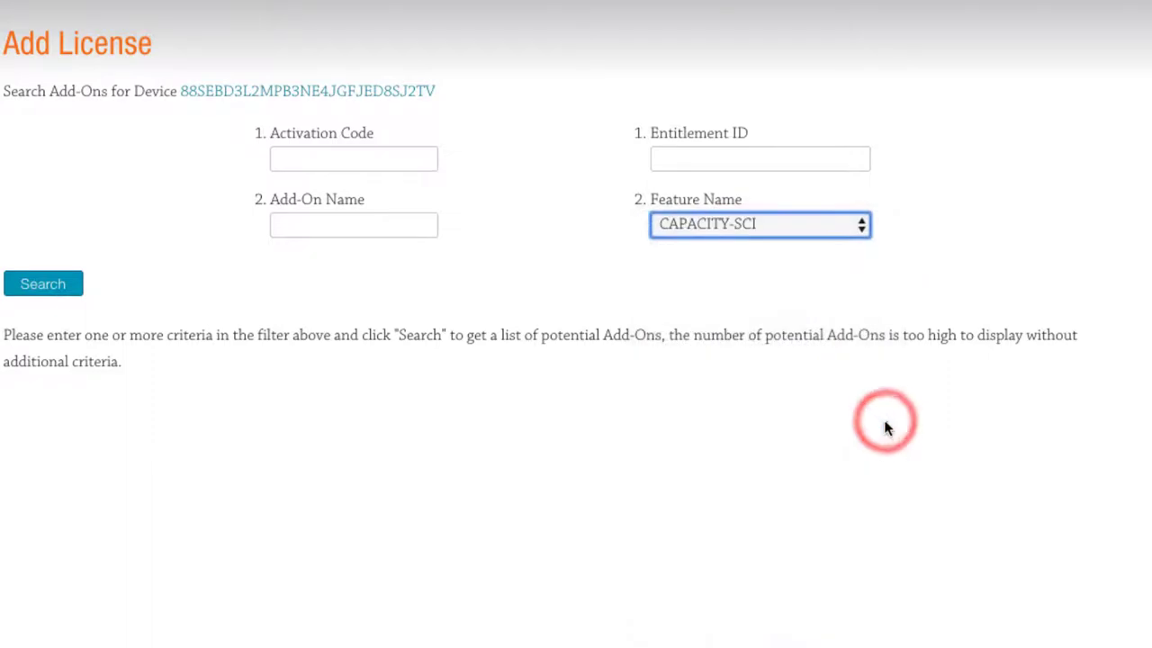
left_click(184, 273)
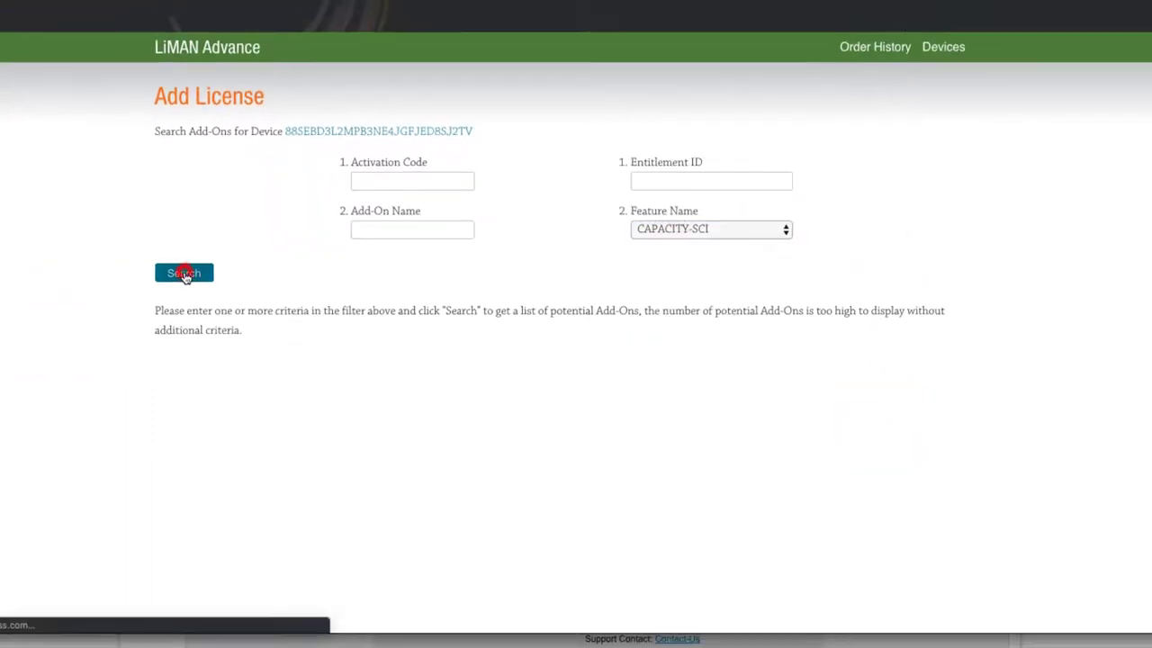
left_click(184, 274)
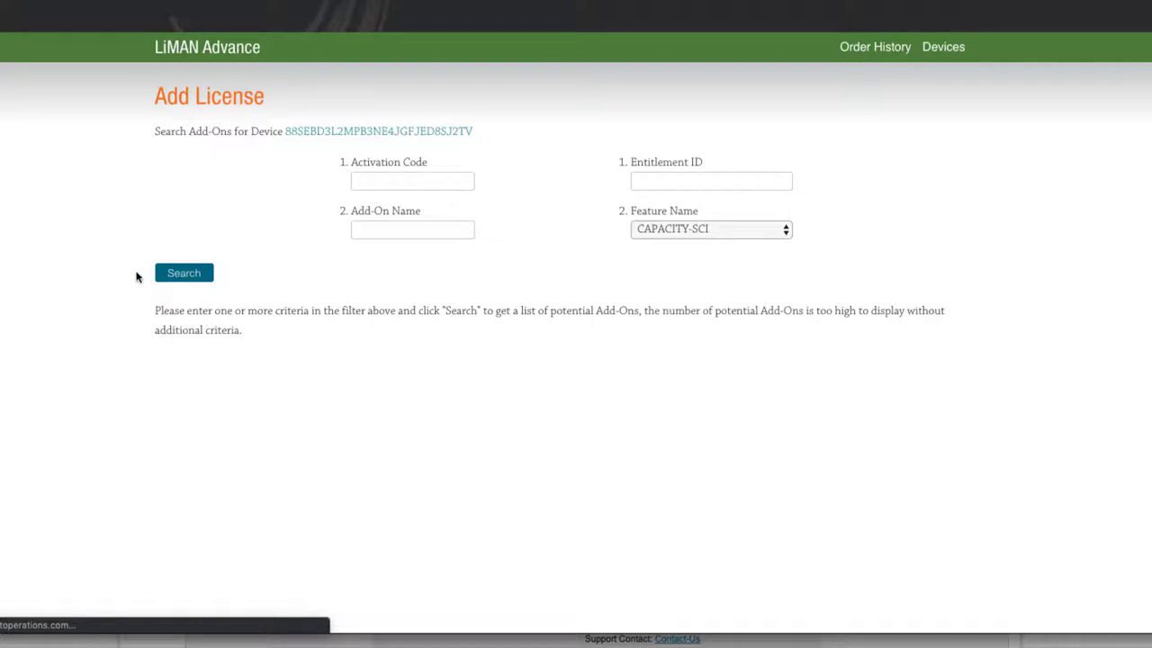
left_click(183, 273)
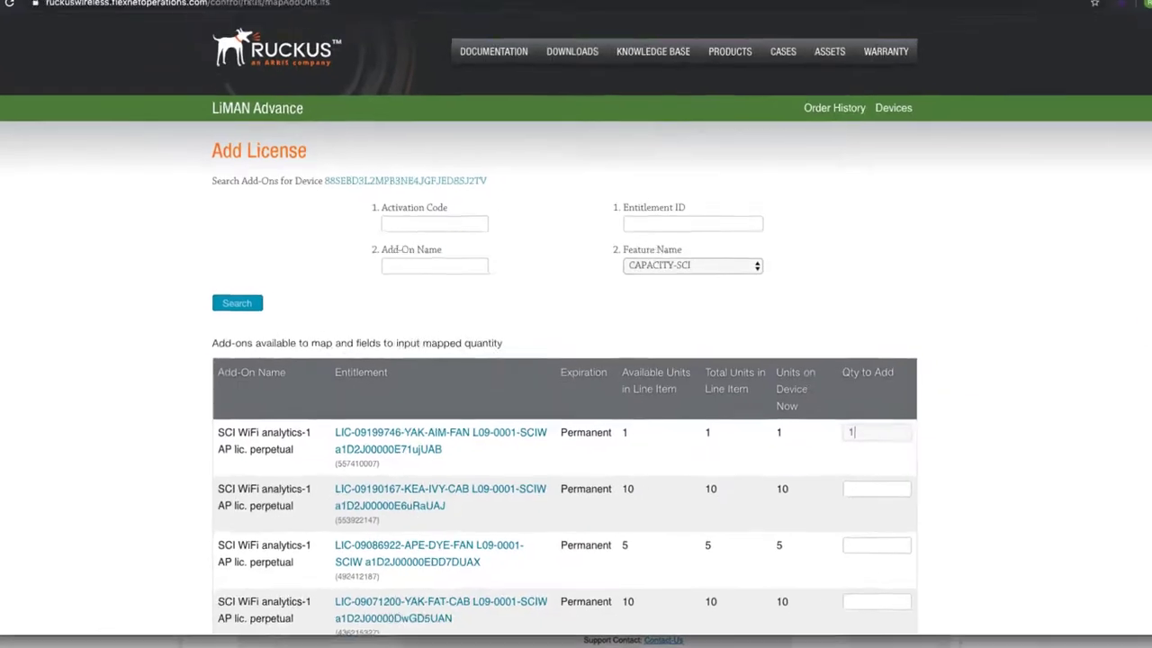
Add the AP license to the device and download its license file
scroll("down", 3)
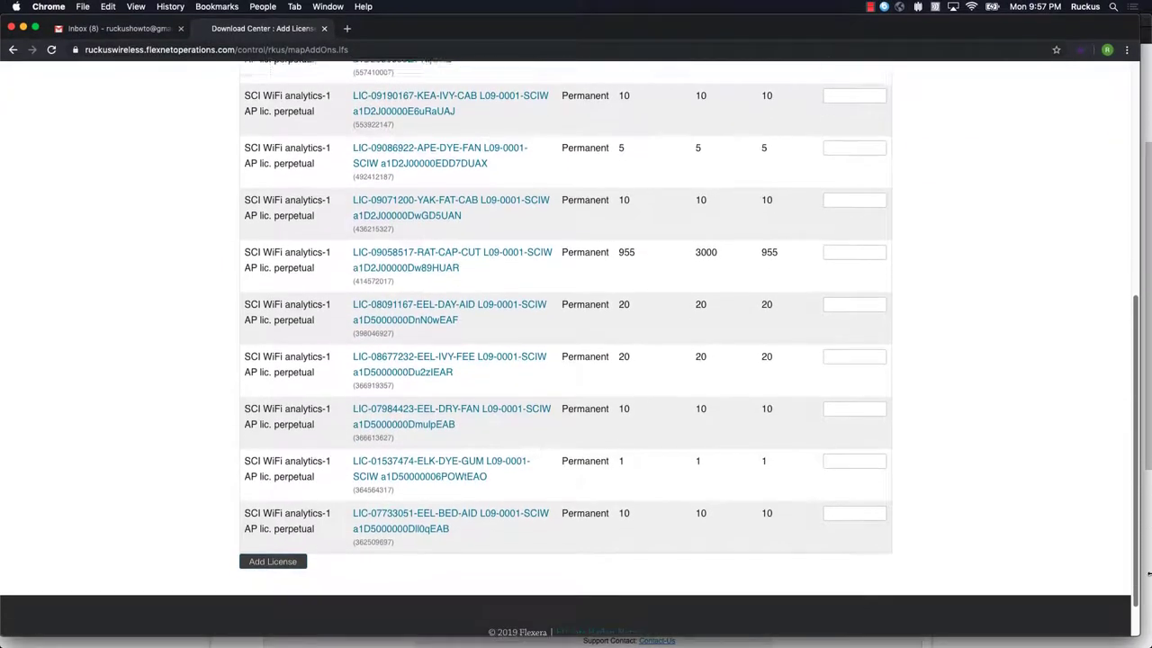
left_click(272, 561)
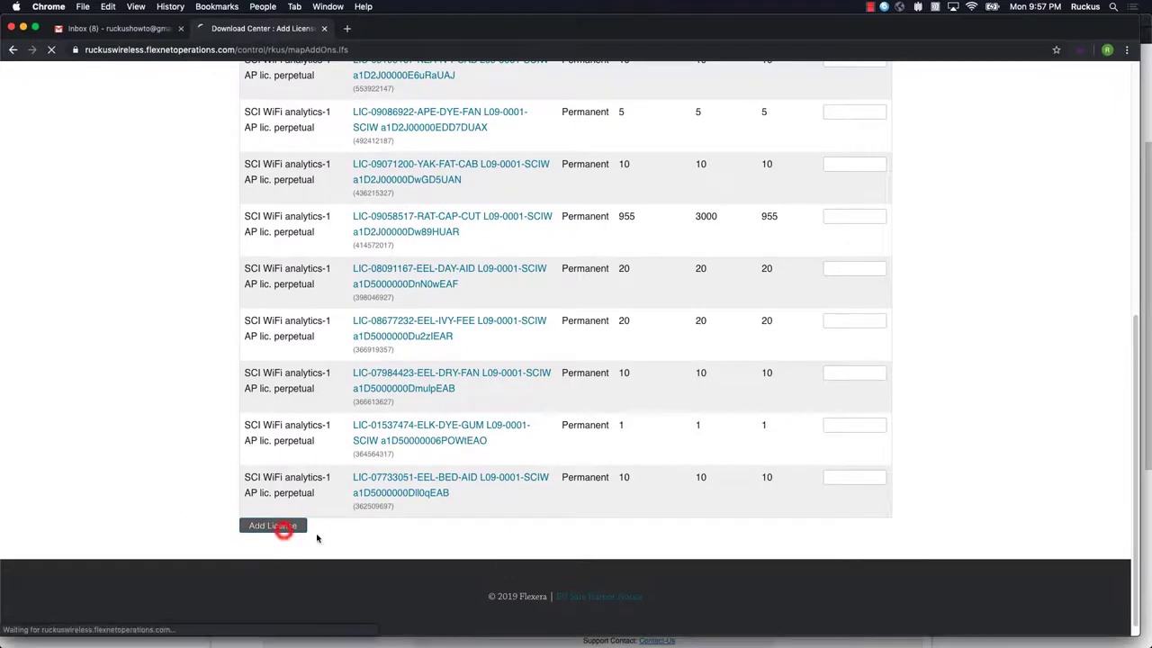
left_click(272, 525)
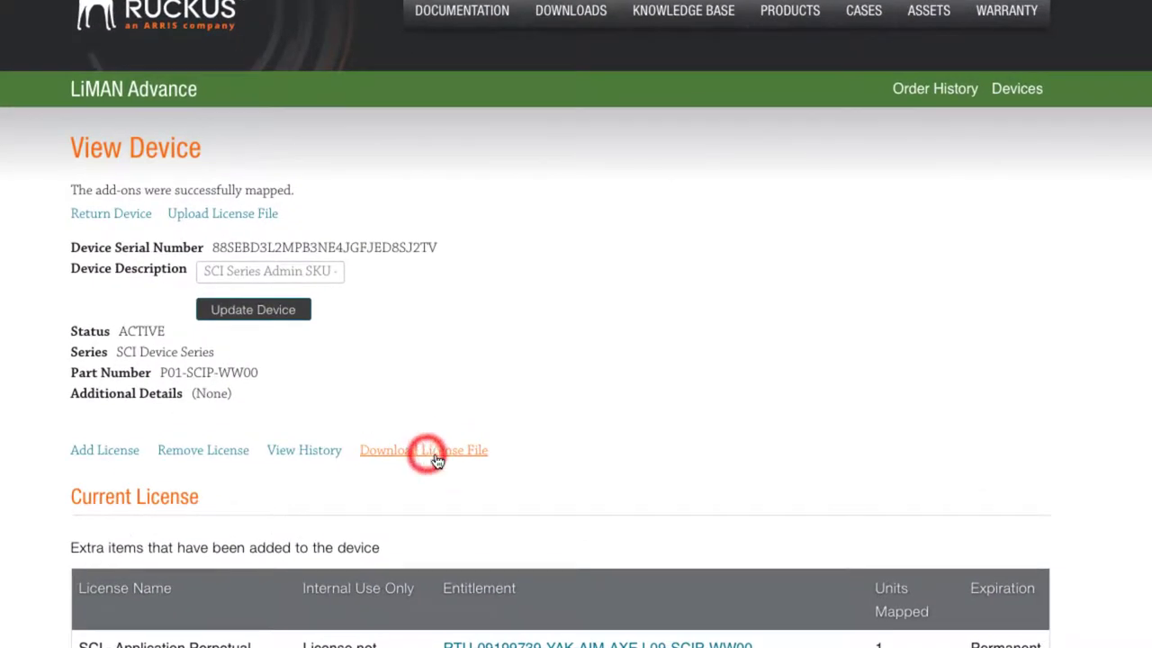
left_click(423, 449)
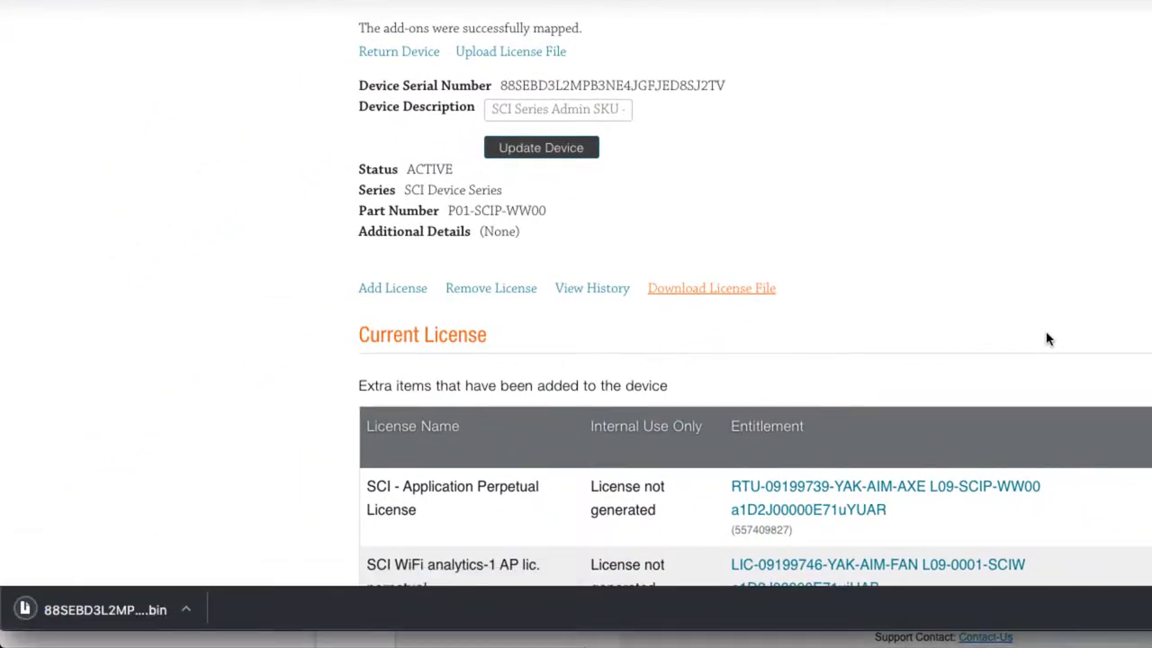
left_click(392, 288)
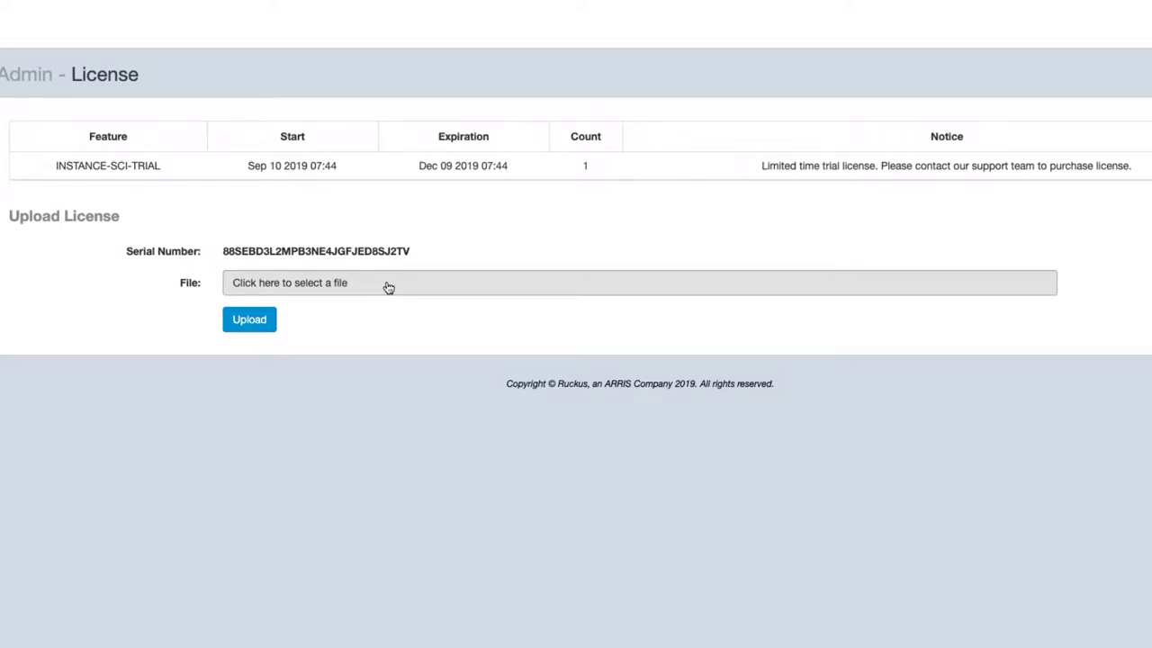
Upload the downloaded .bin license file on SCI's Admin License page
left_click(386, 282)
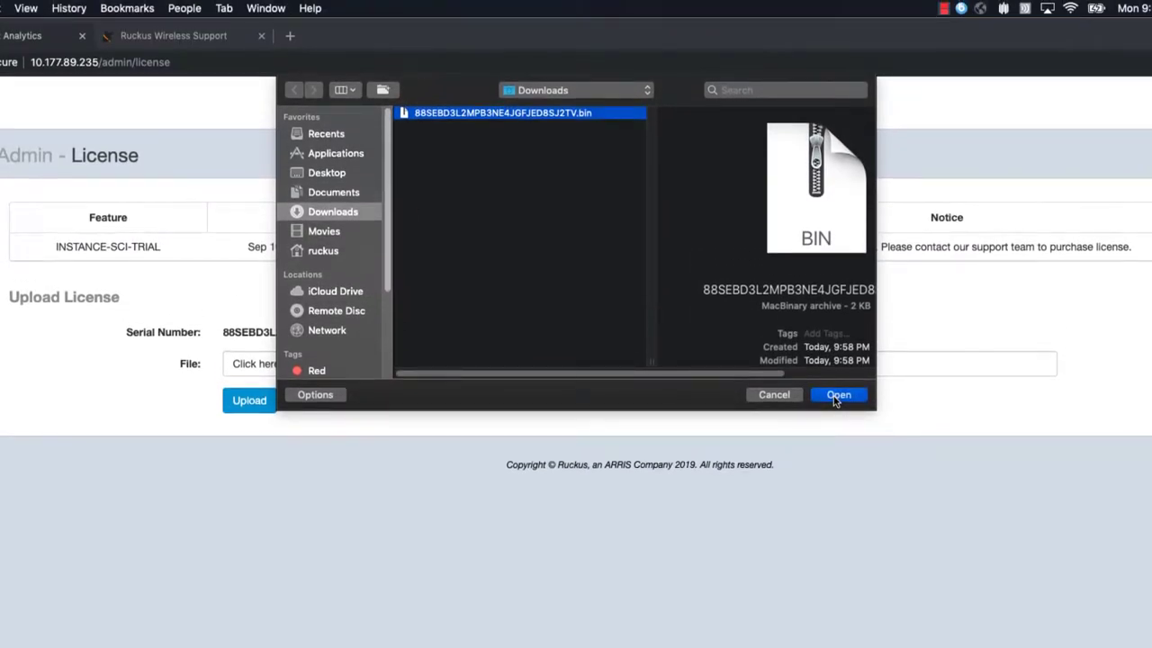
left_click(838, 394)
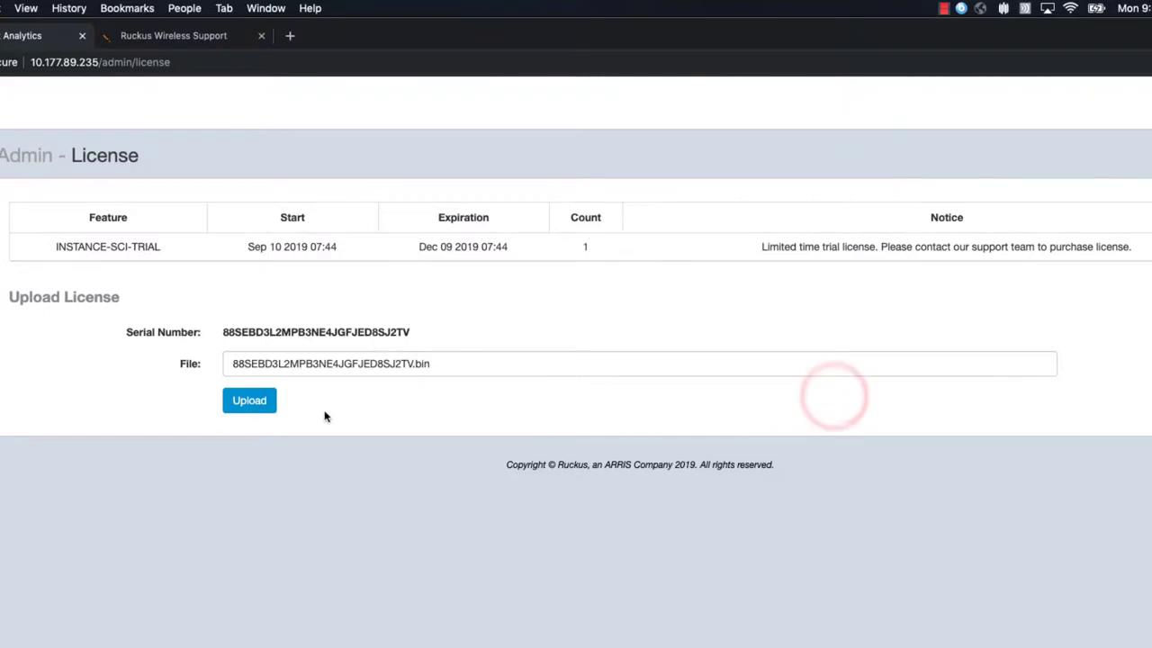
left_click(248, 399)
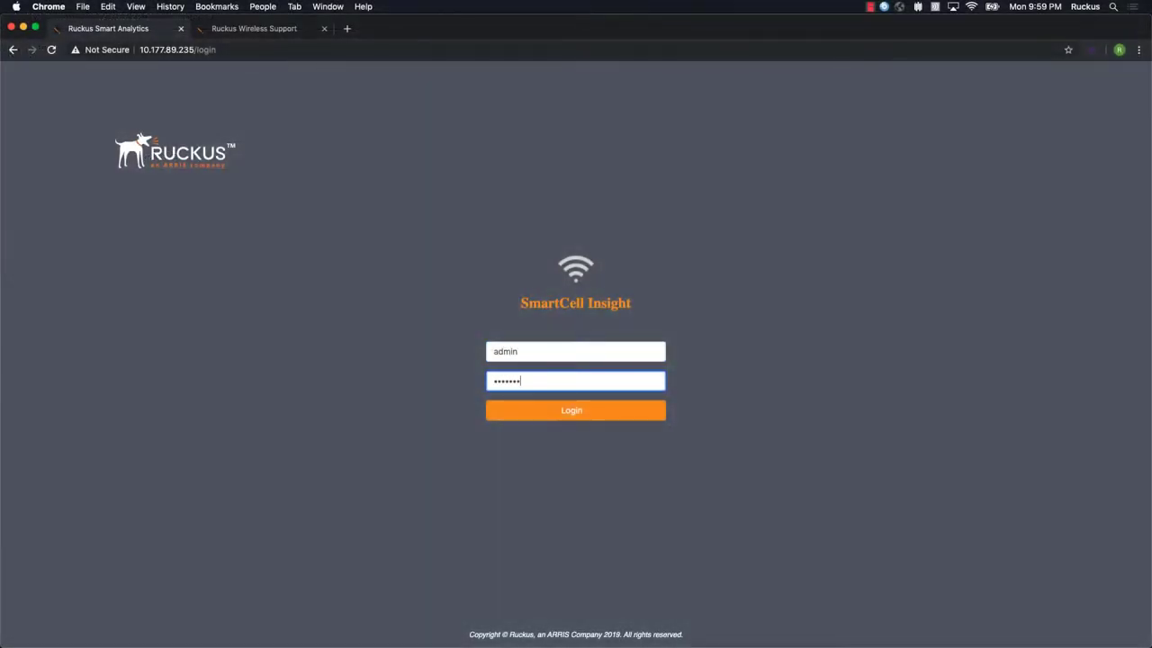
Log in as admin to reach the SmartCell Insight Overview dashboard
left_click(576, 410)
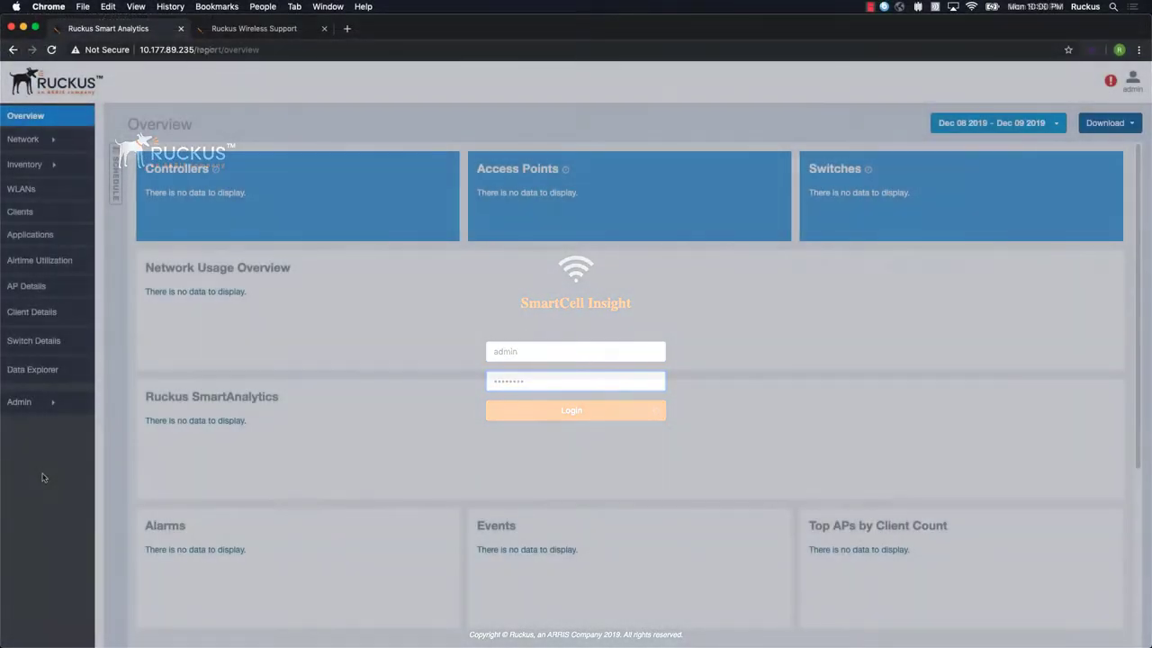
left_click(572, 410)
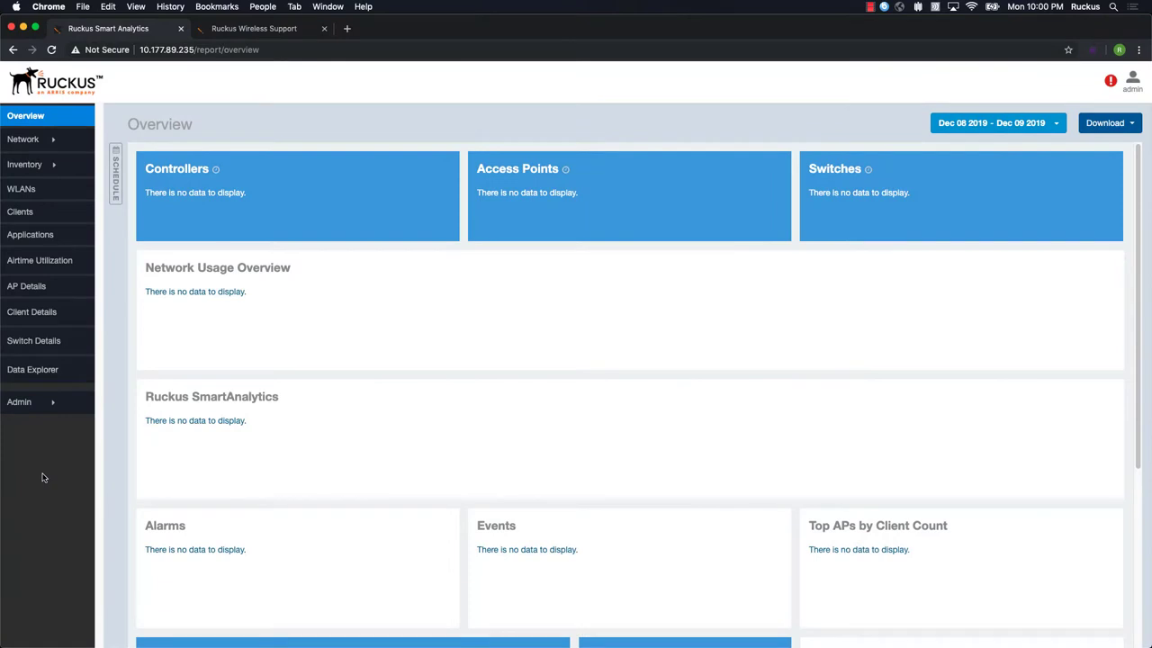
mouse_move(551, 69)
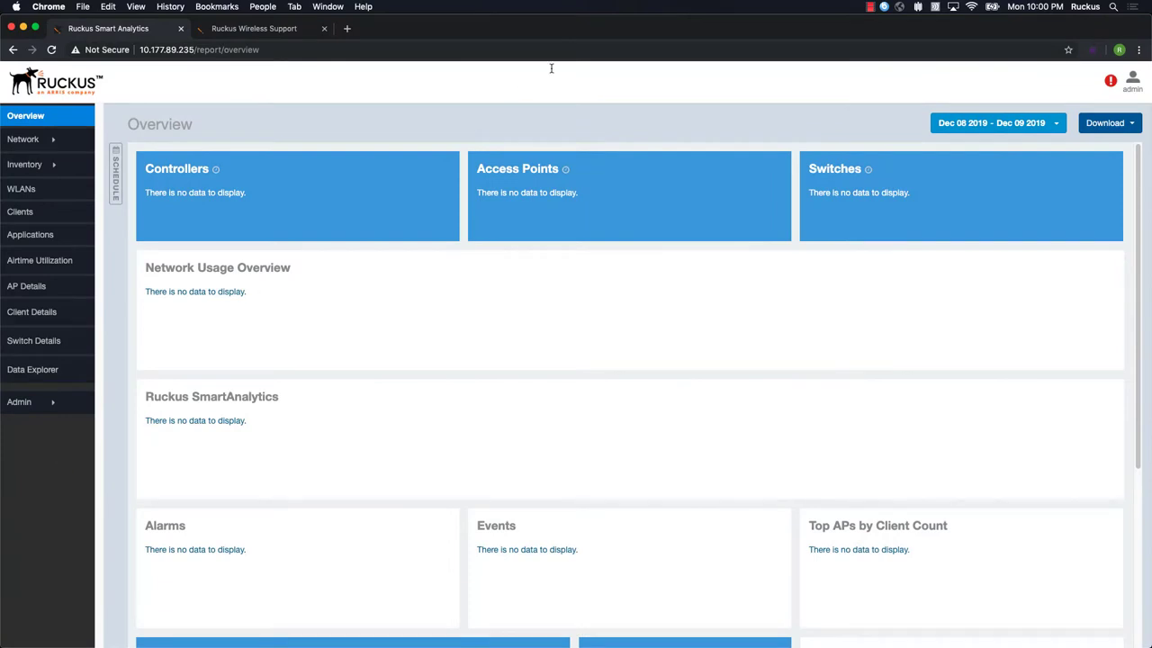